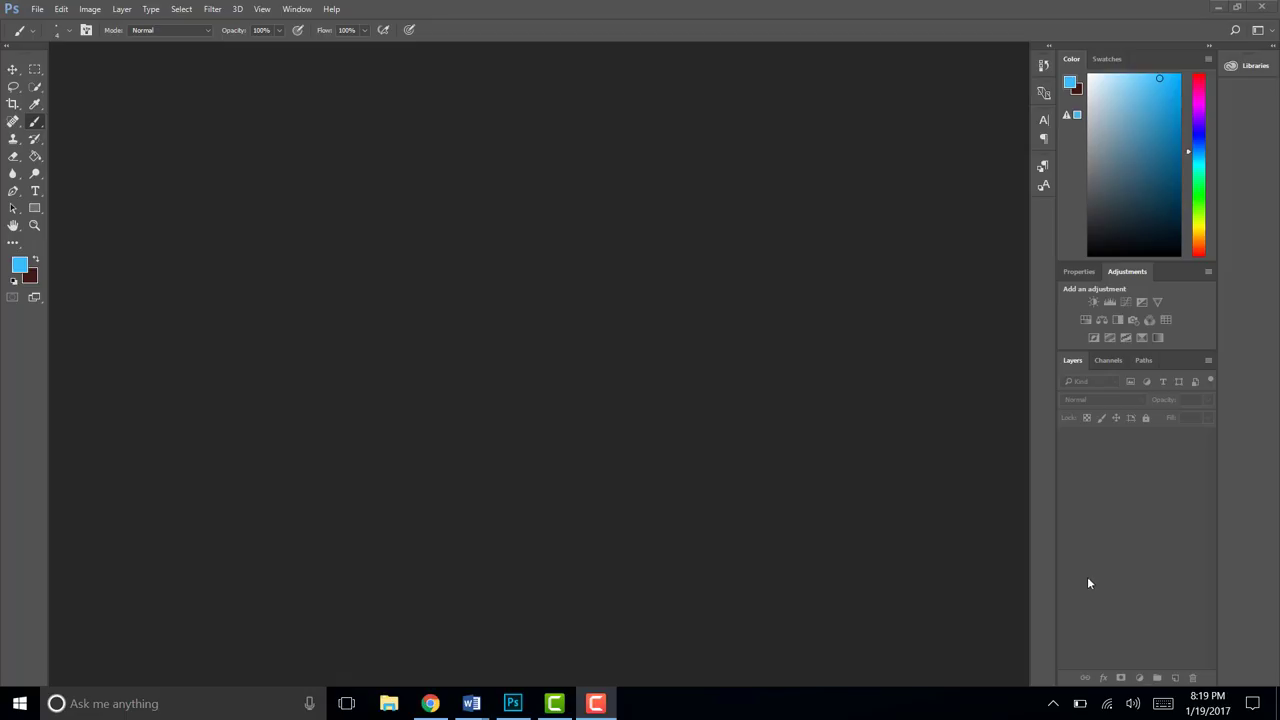
mouse_move(1005, 561)
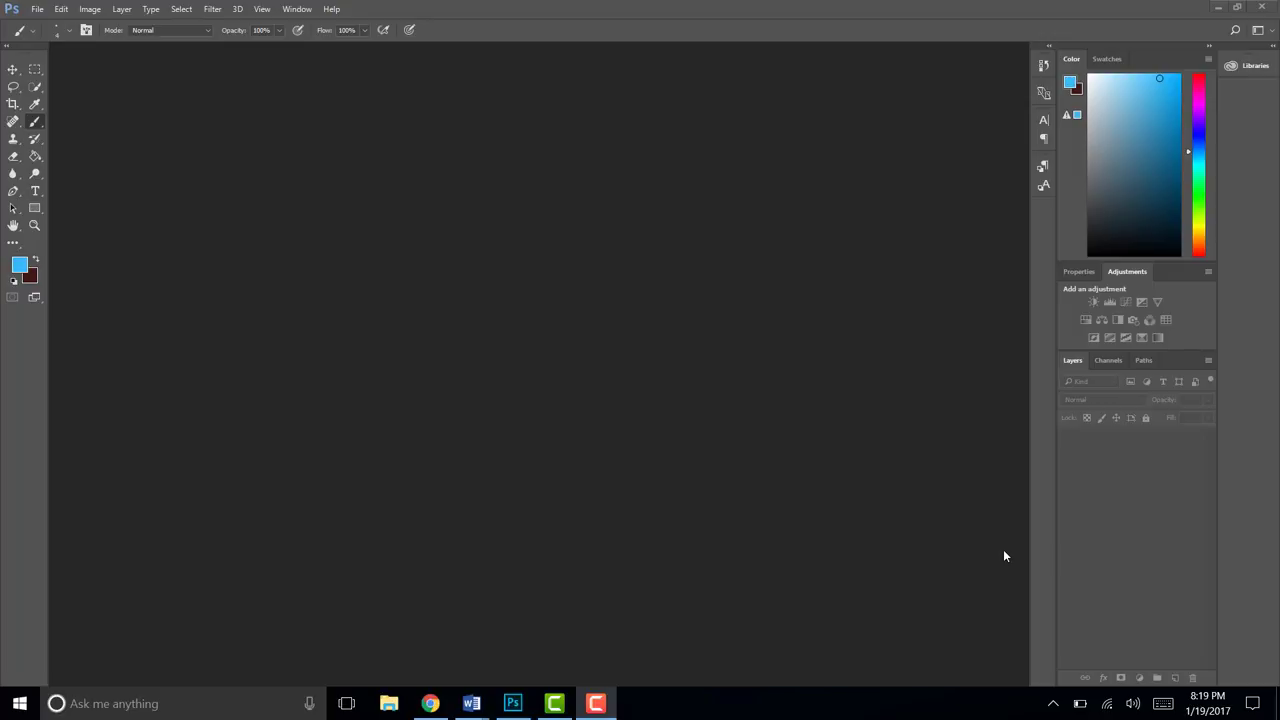
mouse_move(174, 89)
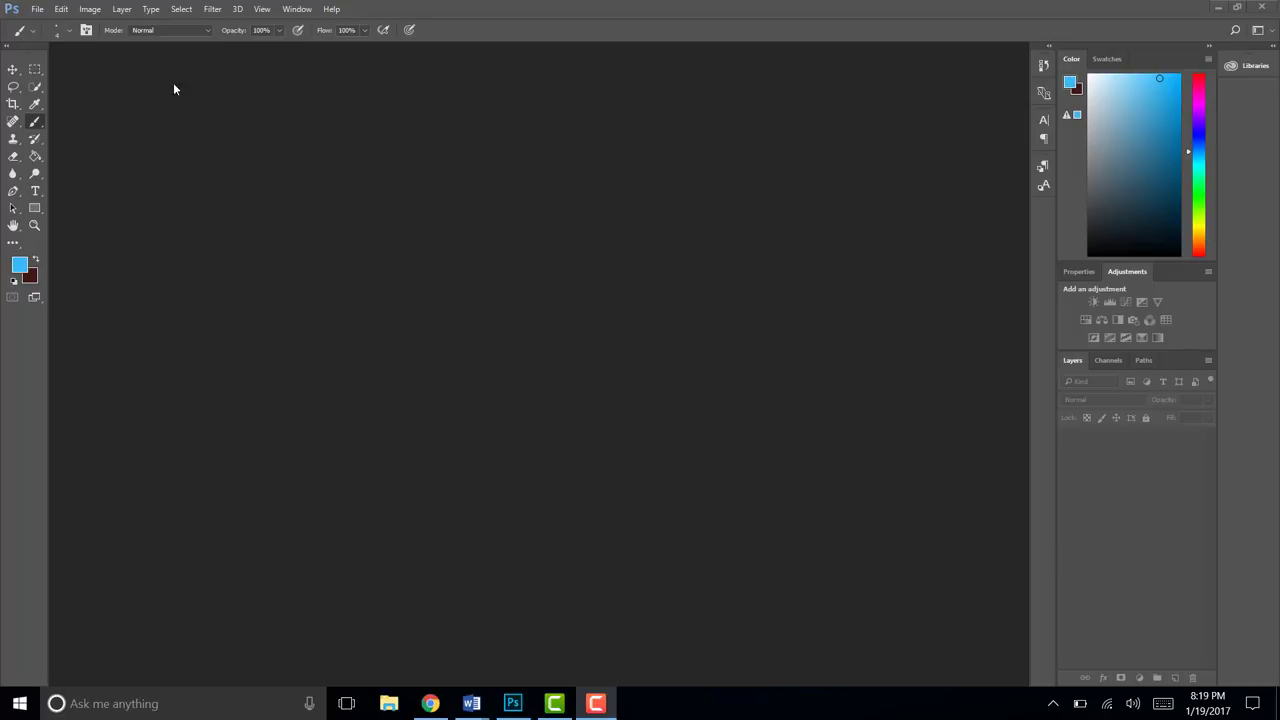
Step: Open the File > Open dialog to browse the Downloads folder for 3-18-15-Fashion-Find-HM
left_click(37, 9)
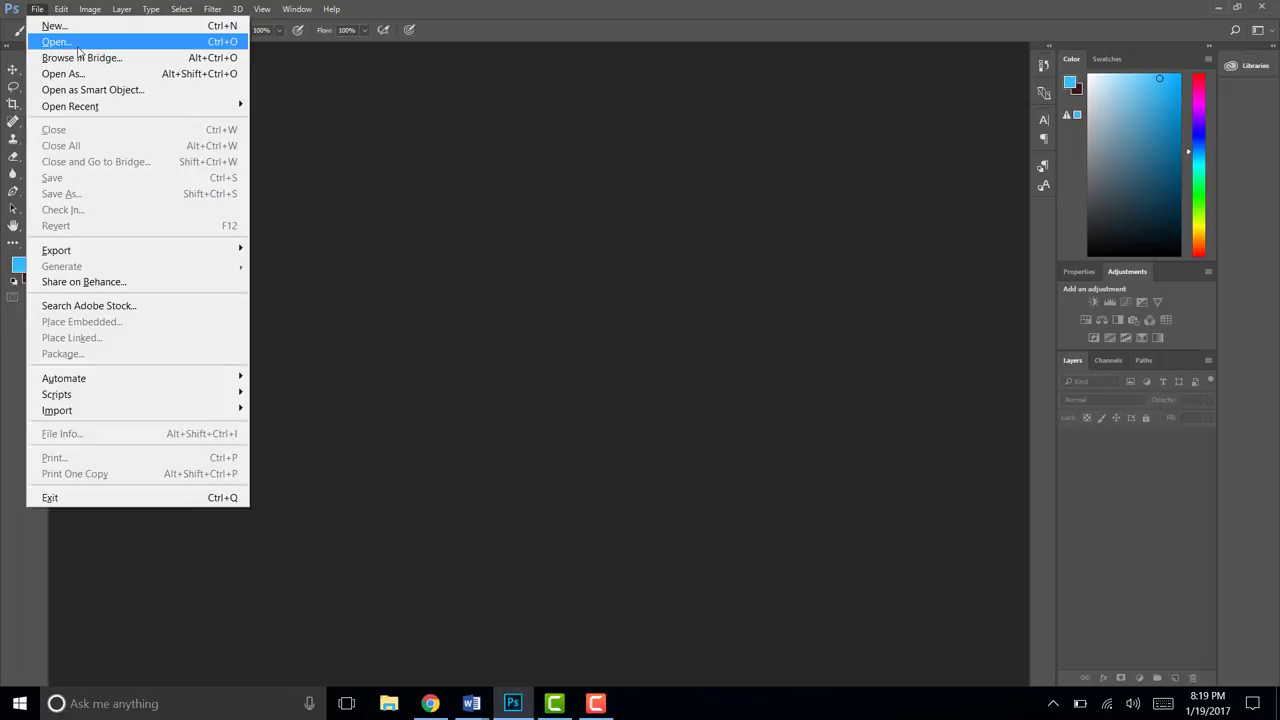
left_click(55, 41)
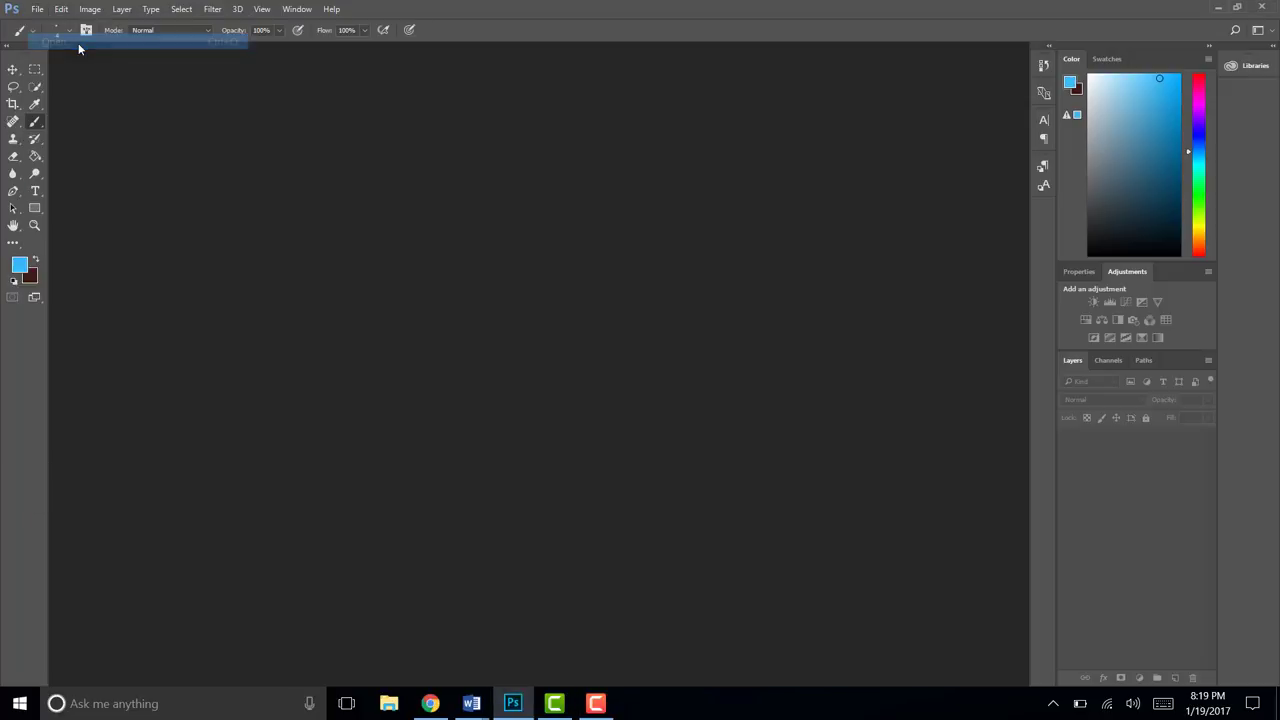
left_click(37, 9)
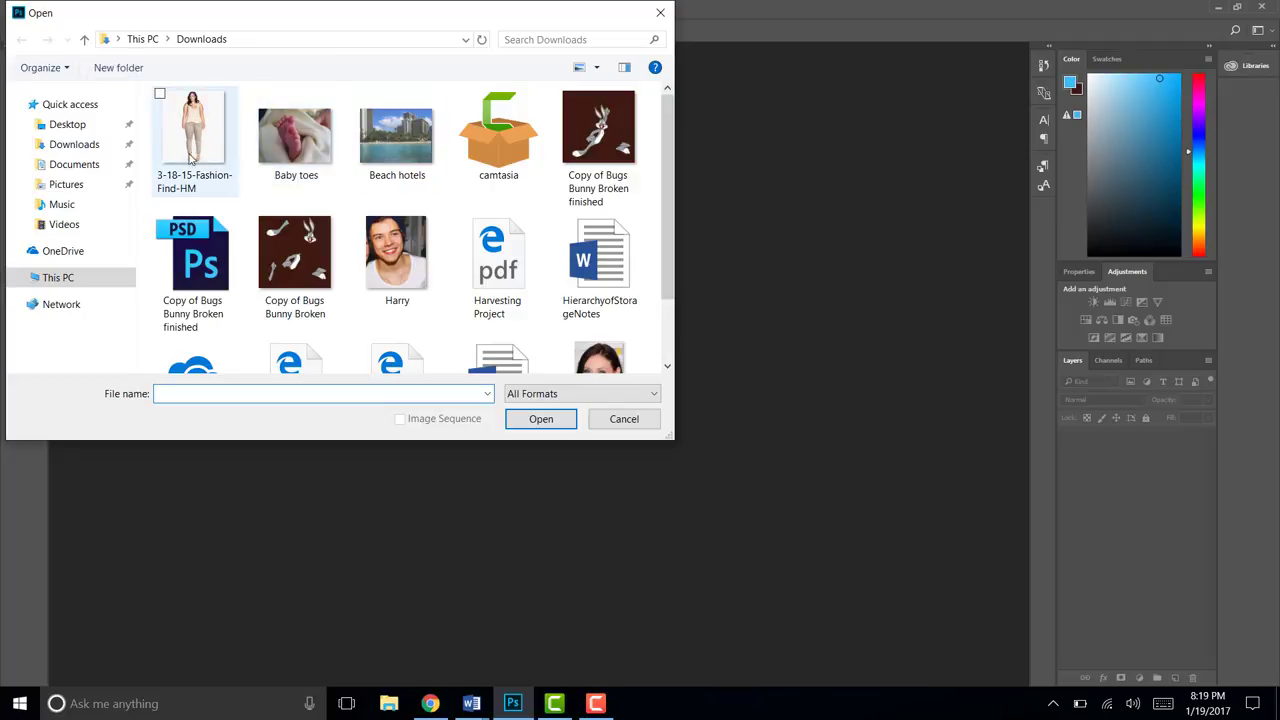
mouse_move(202, 147)
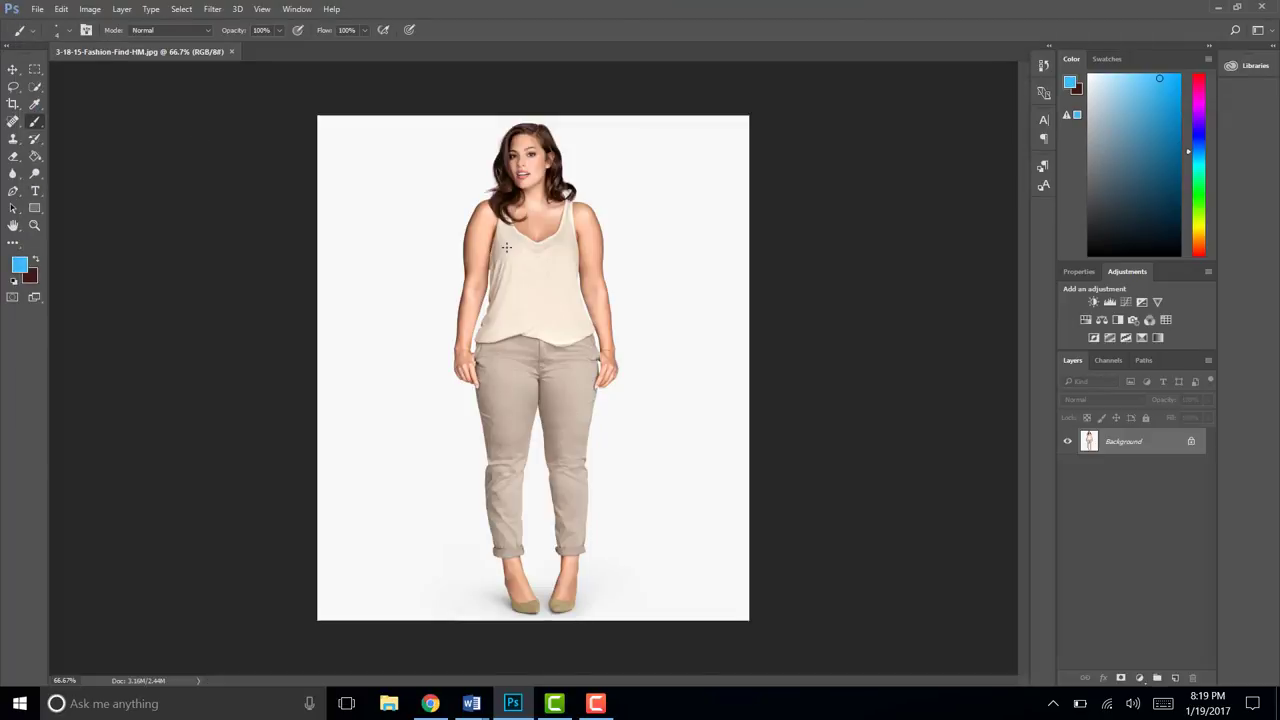
mouse_move(228, 9)
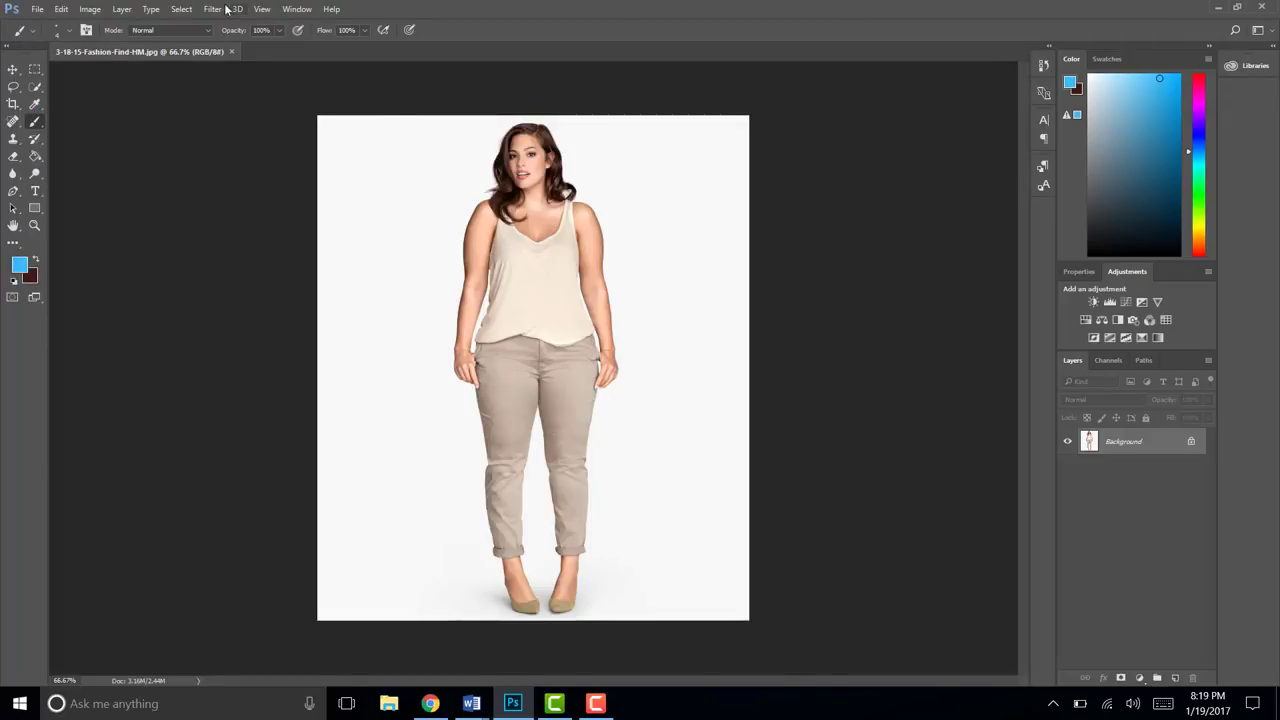
Step: Launch Filter > Liquify on the fashion model photo
left_click(212, 9)
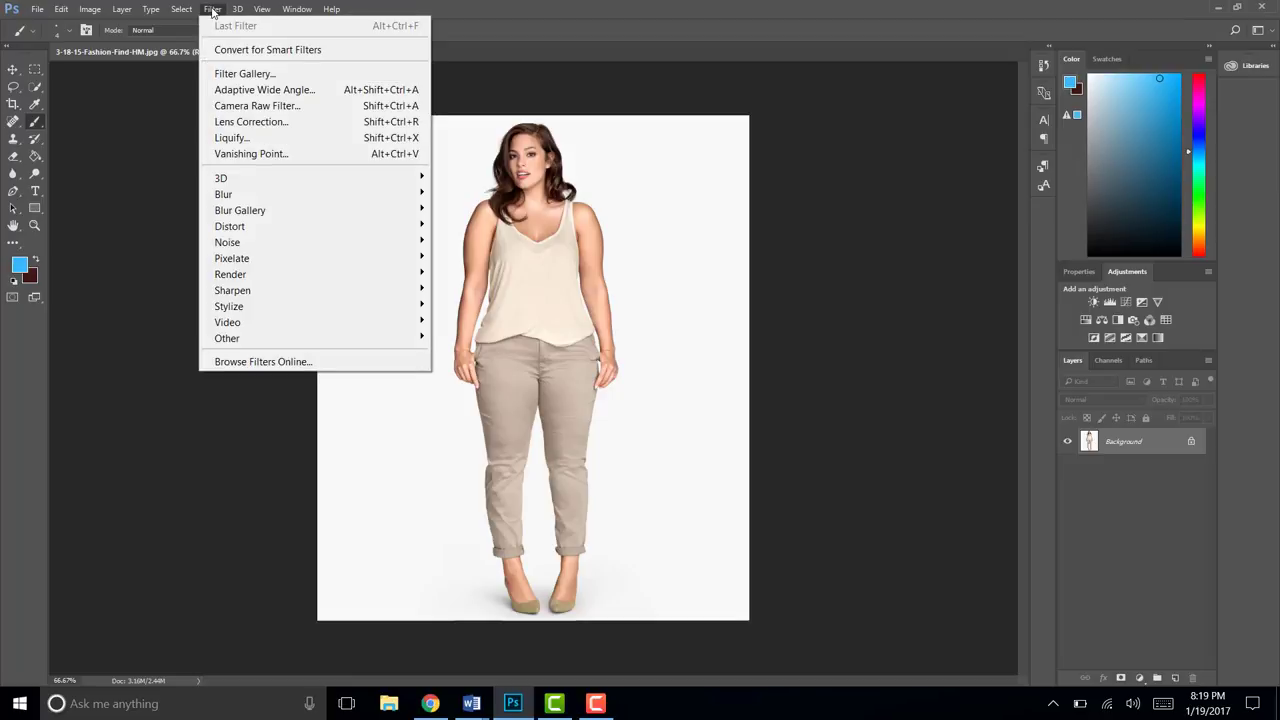
mouse_move(231, 137)
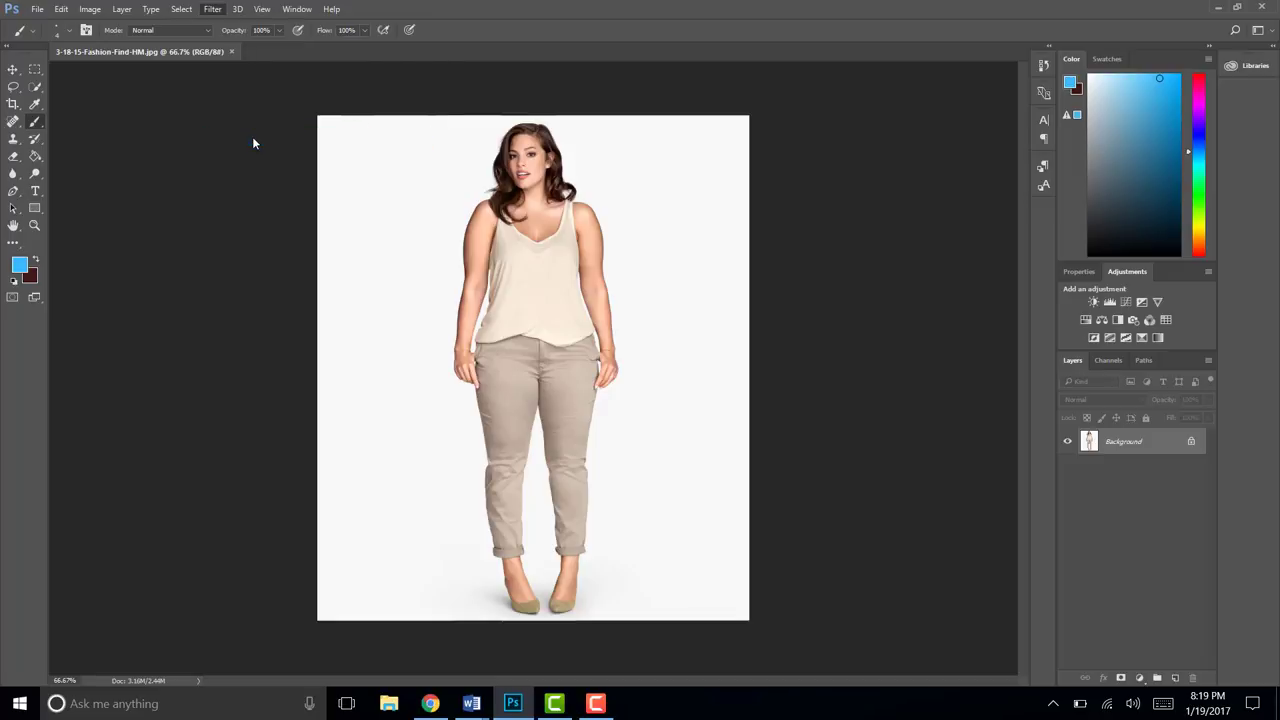
left_click(212, 9)
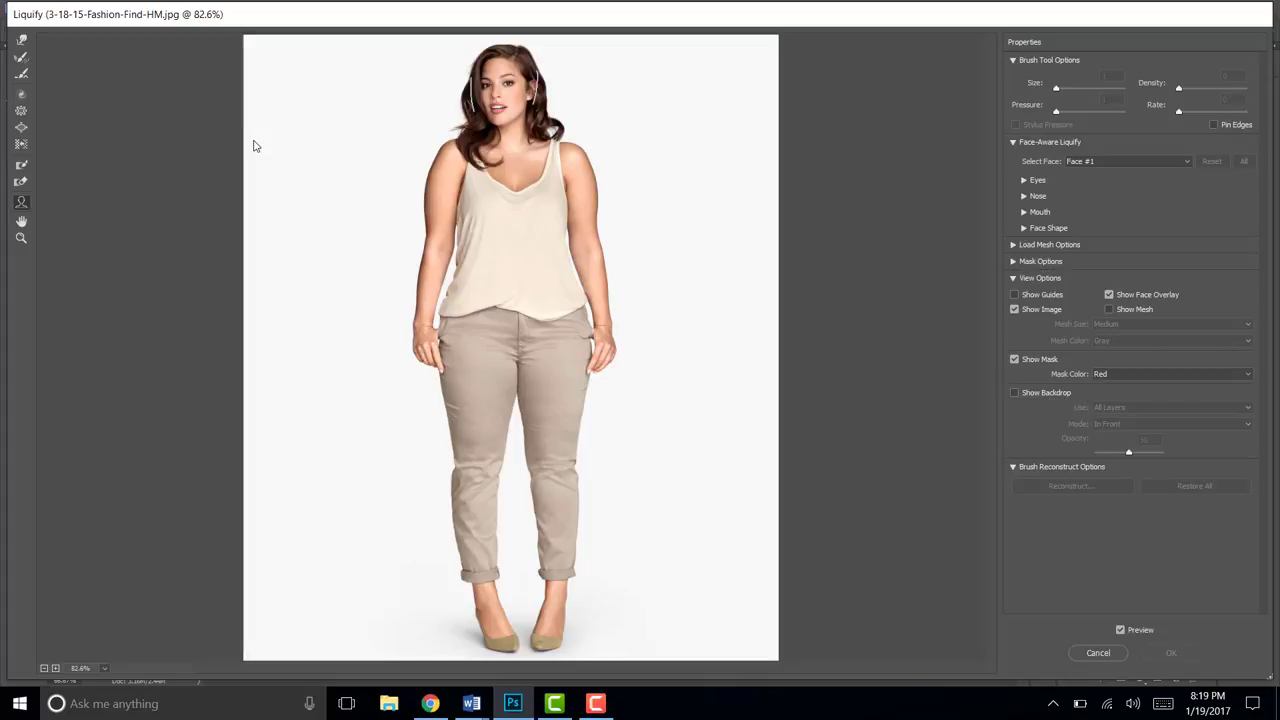
mouse_move(283, 161)
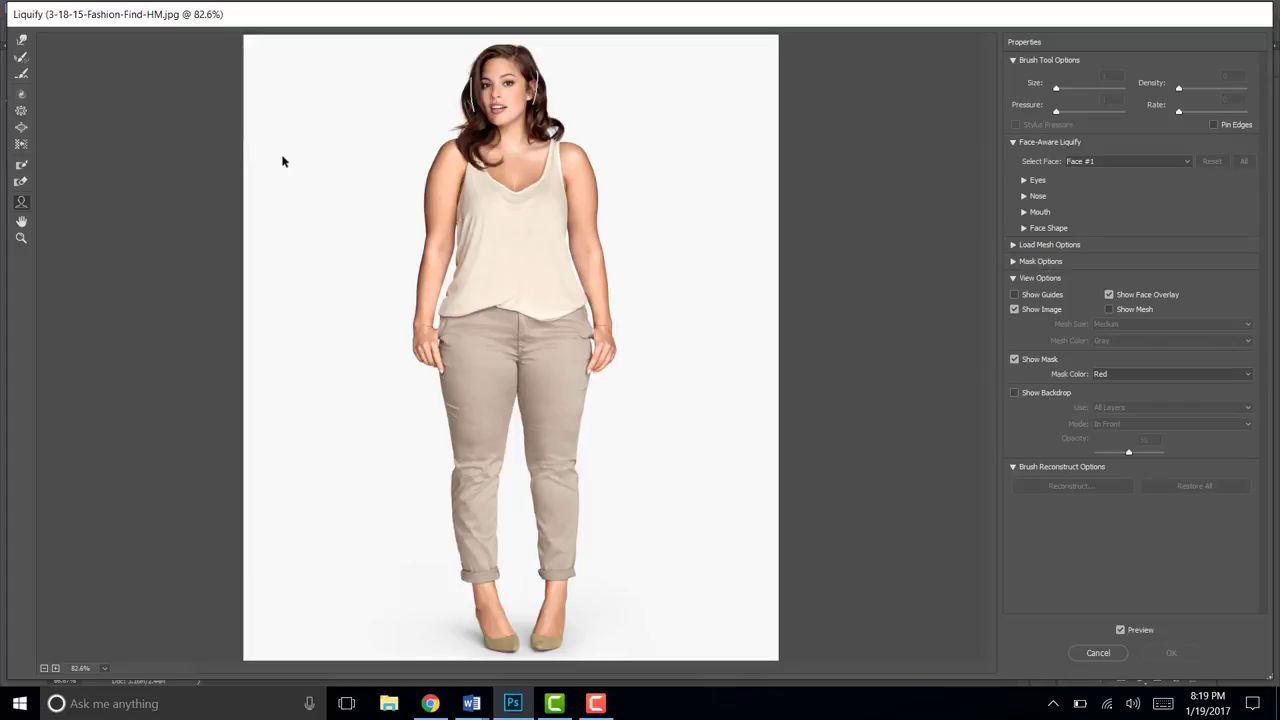
mouse_move(20, 40)
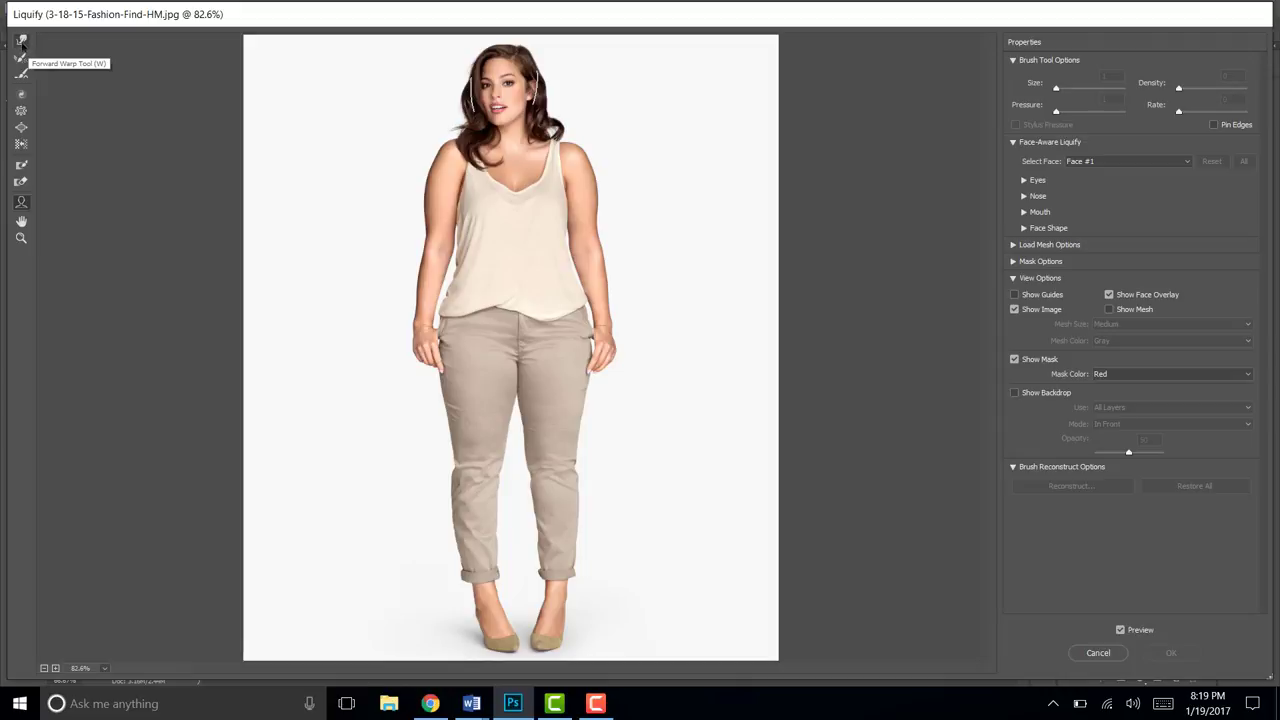
Step: Select the Forward Warp brush at size 100 in Liquify
left_click(21, 40)
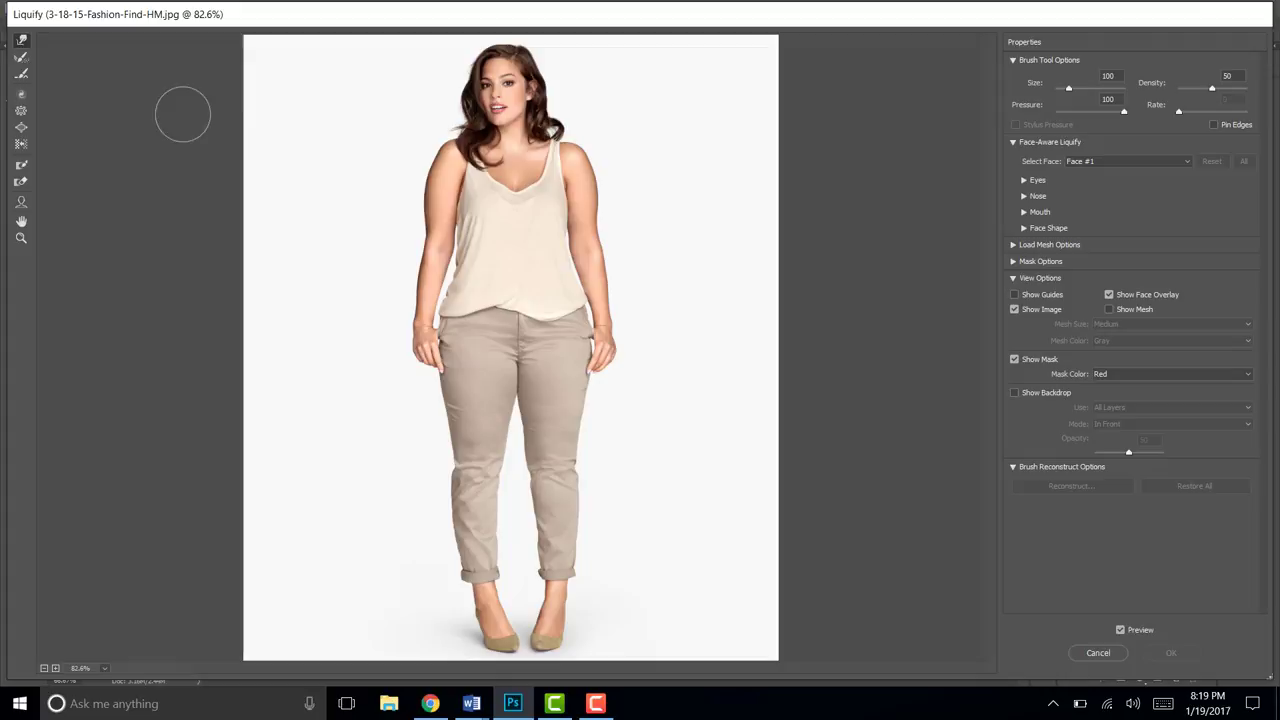
mouse_move(392, 162)
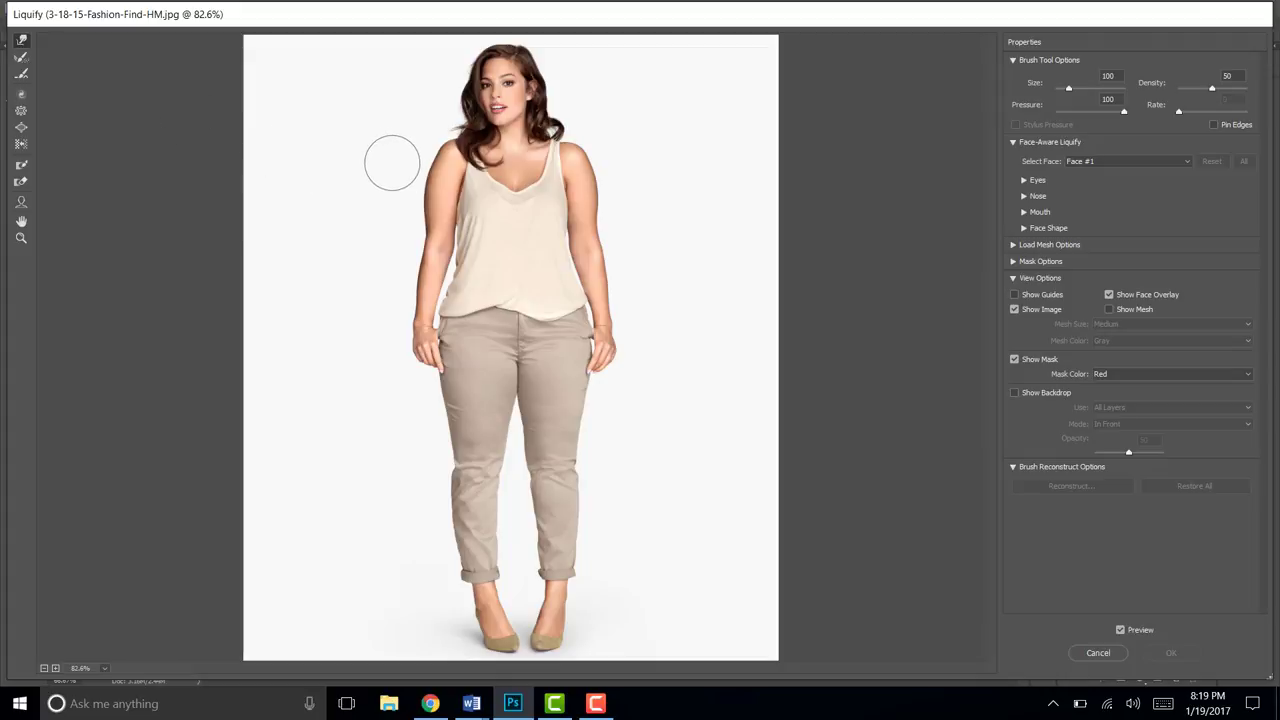
mouse_move(392, 162)
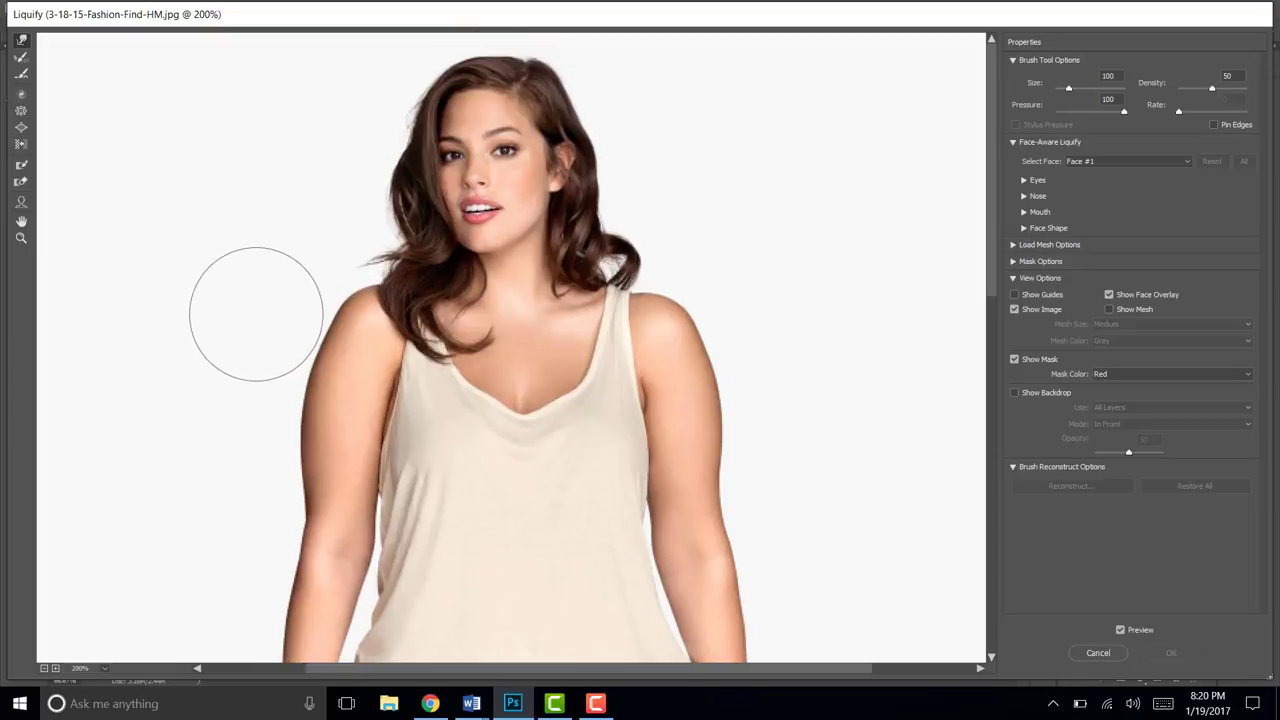
mouse_move(258, 308)
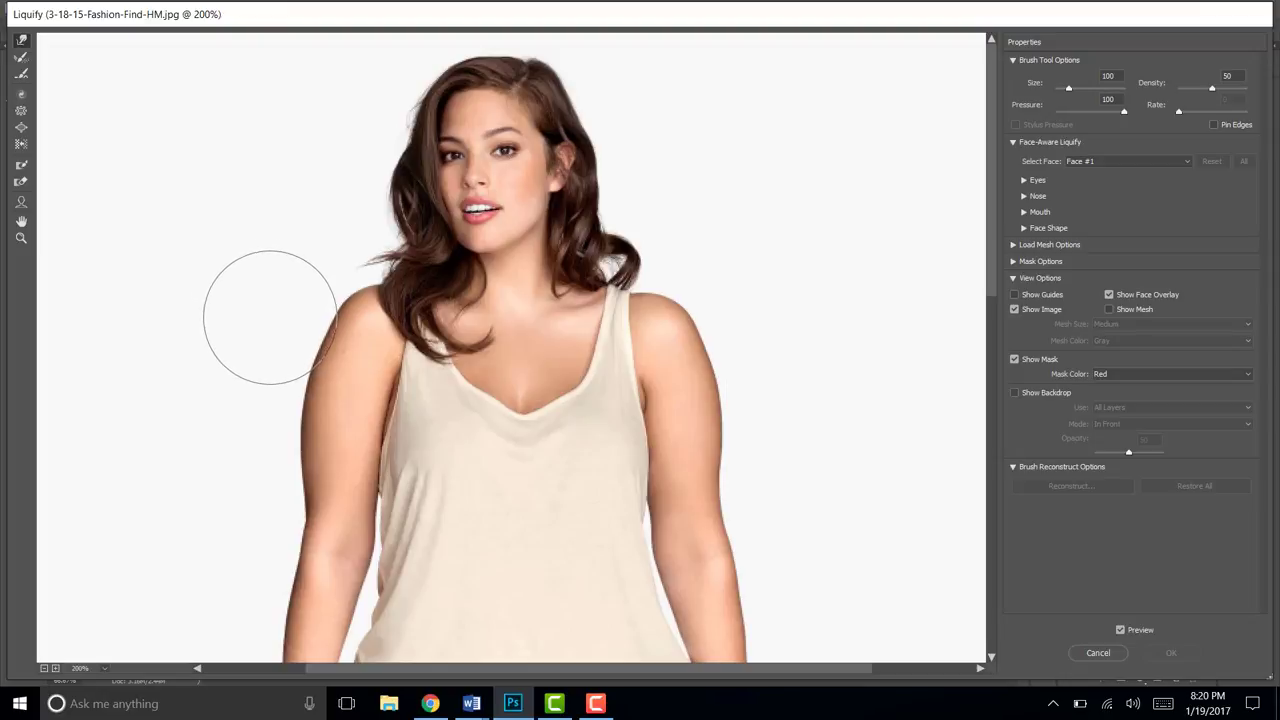
mouse_move(240, 335)
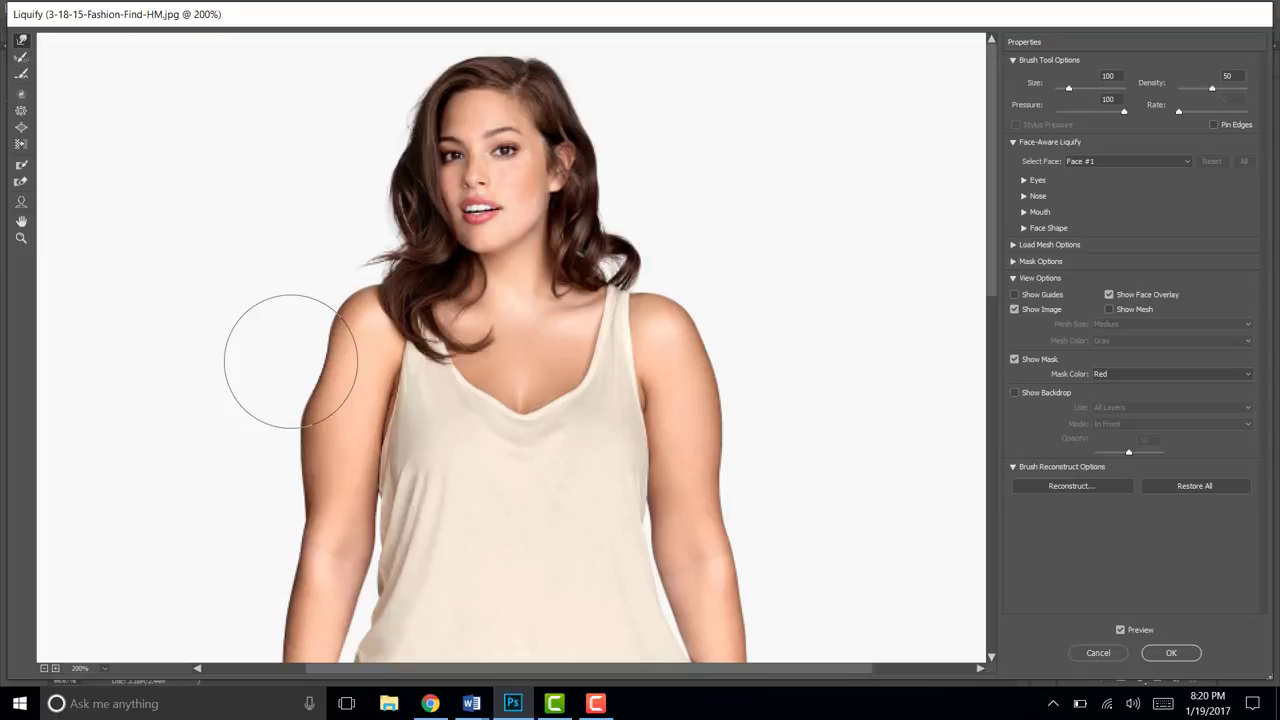
mouse_move(282, 315)
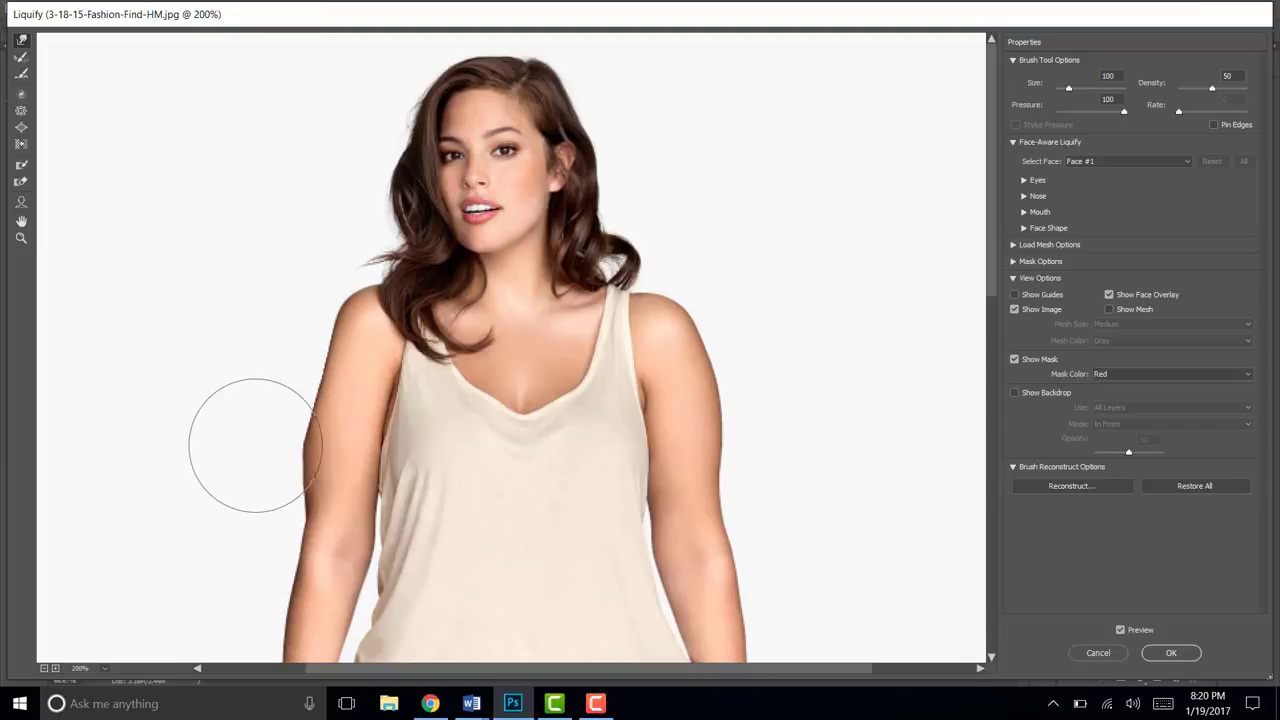
mouse_move(270, 405)
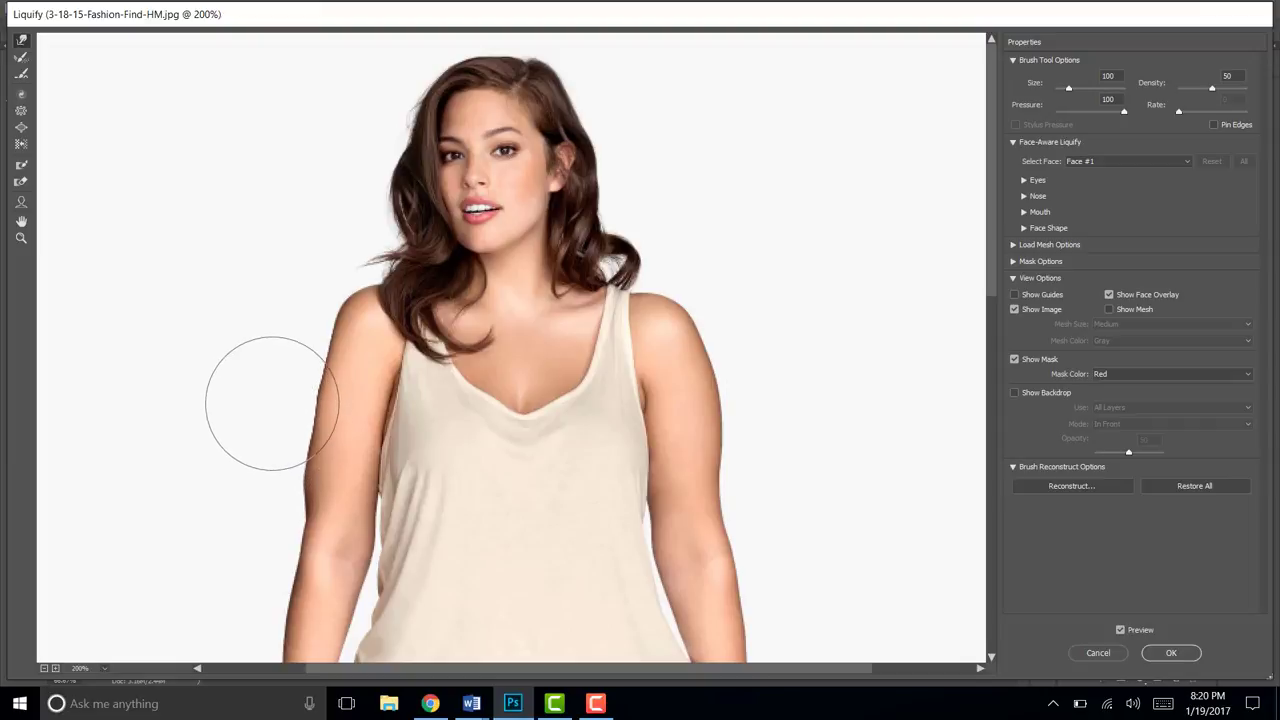
mouse_move(272, 465)
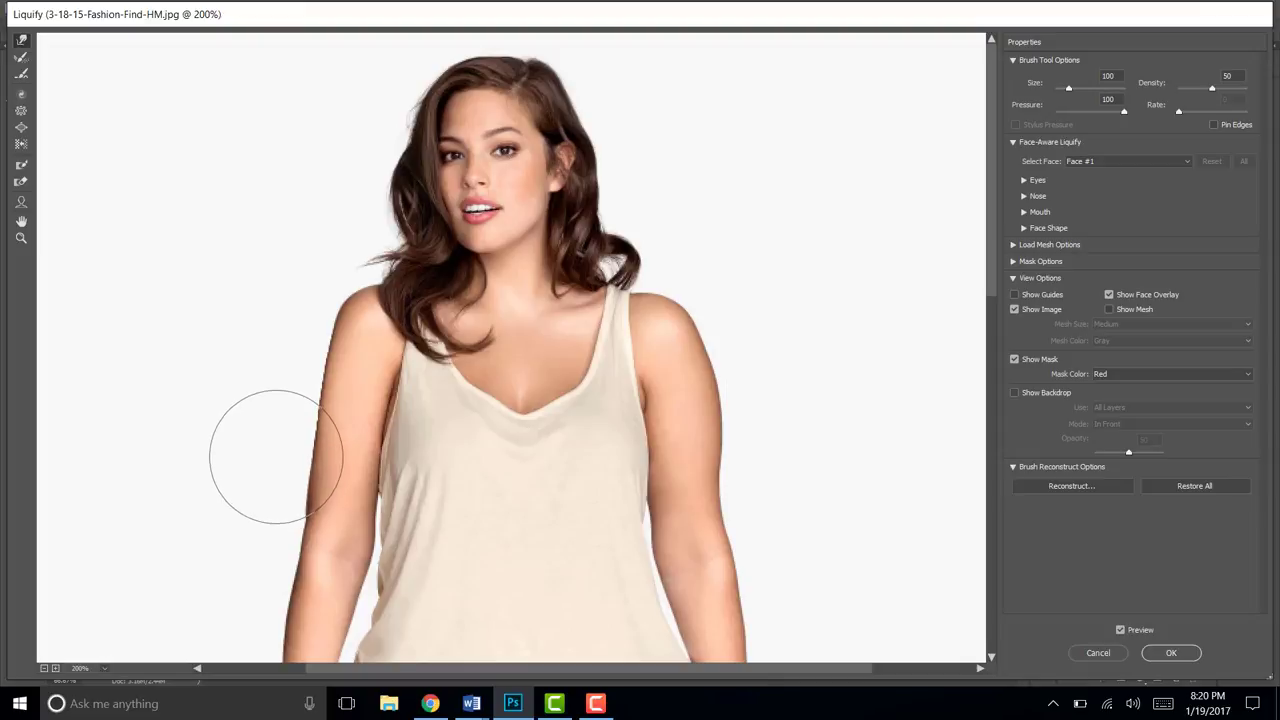
mouse_move(268, 487)
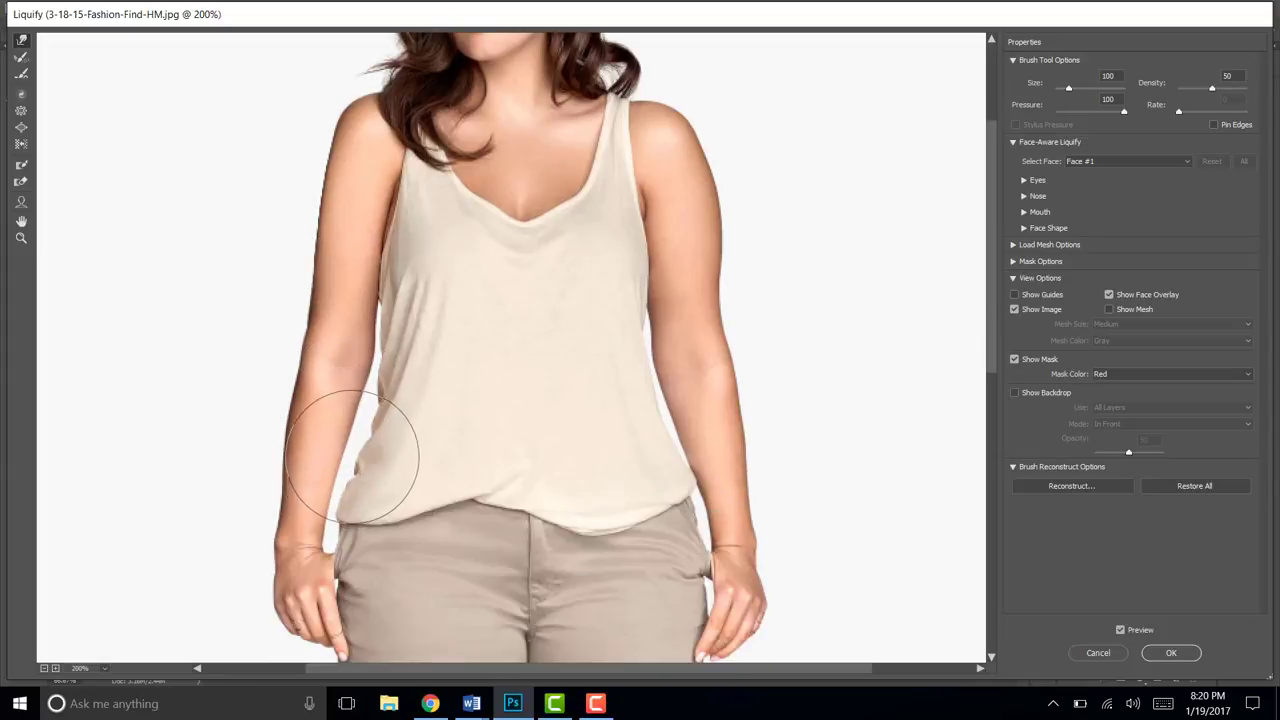
mouse_move(697, 178)
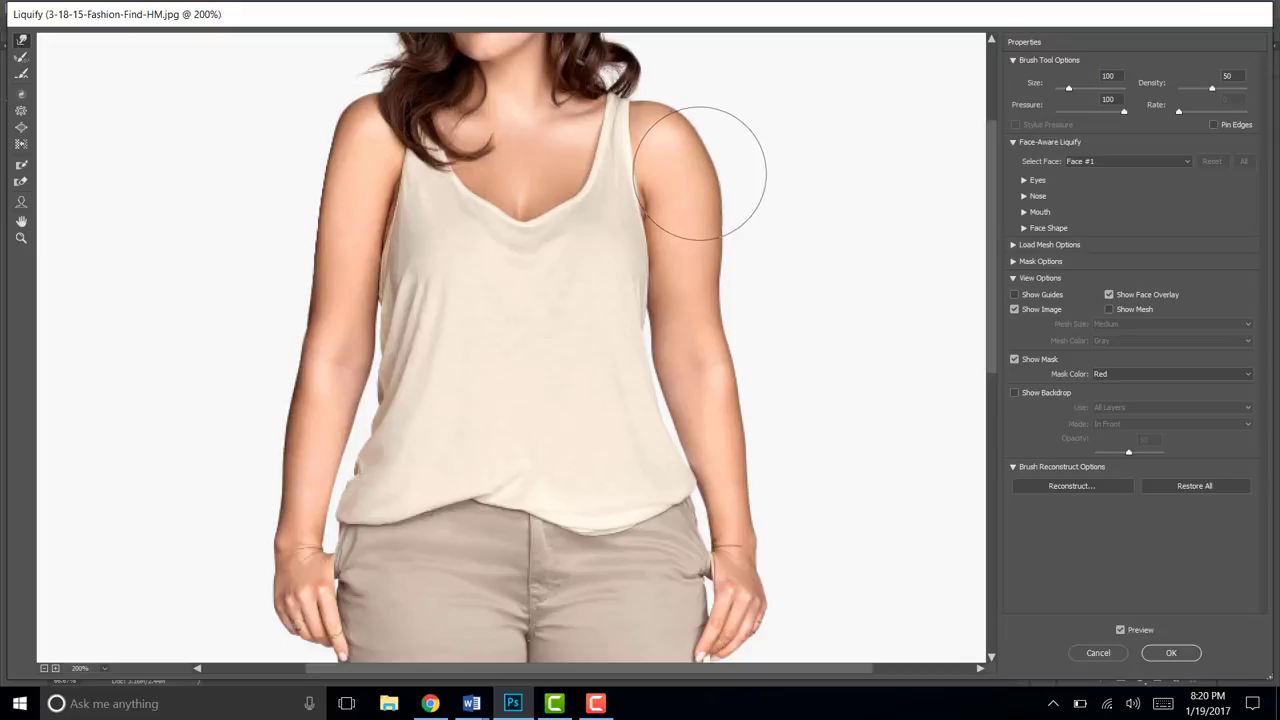
mouse_move(685, 190)
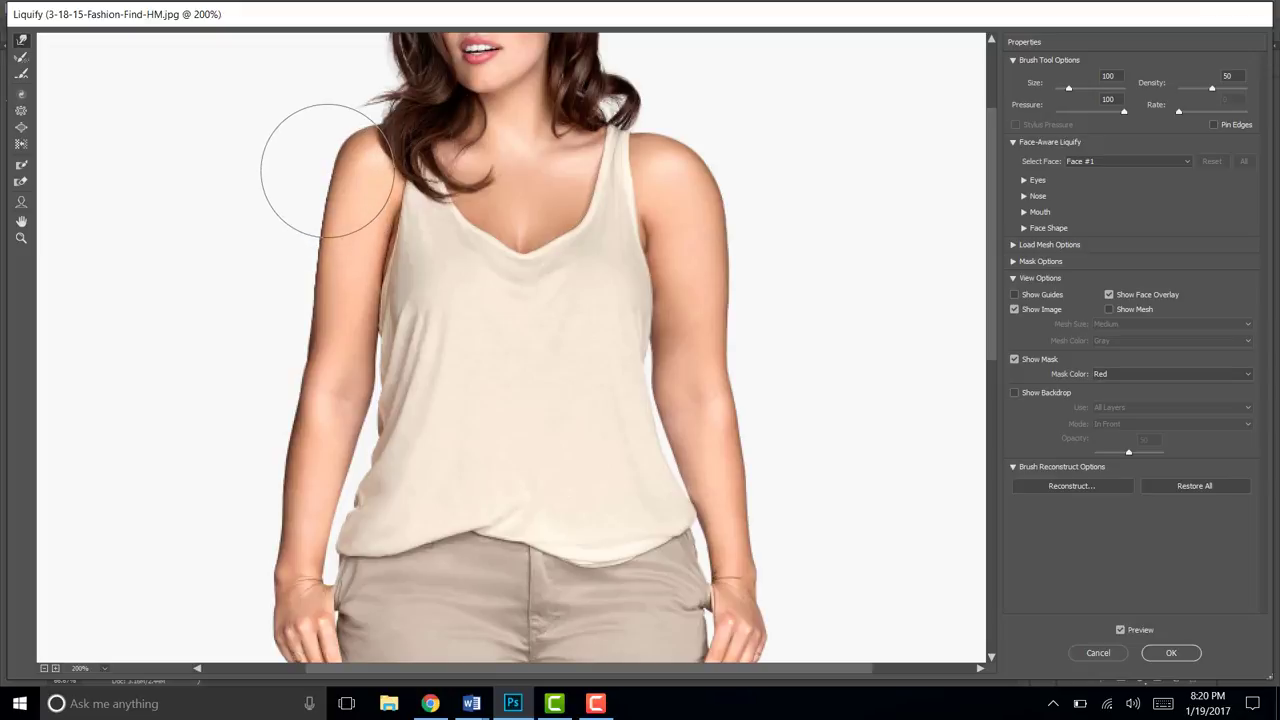
mouse_move(323, 186)
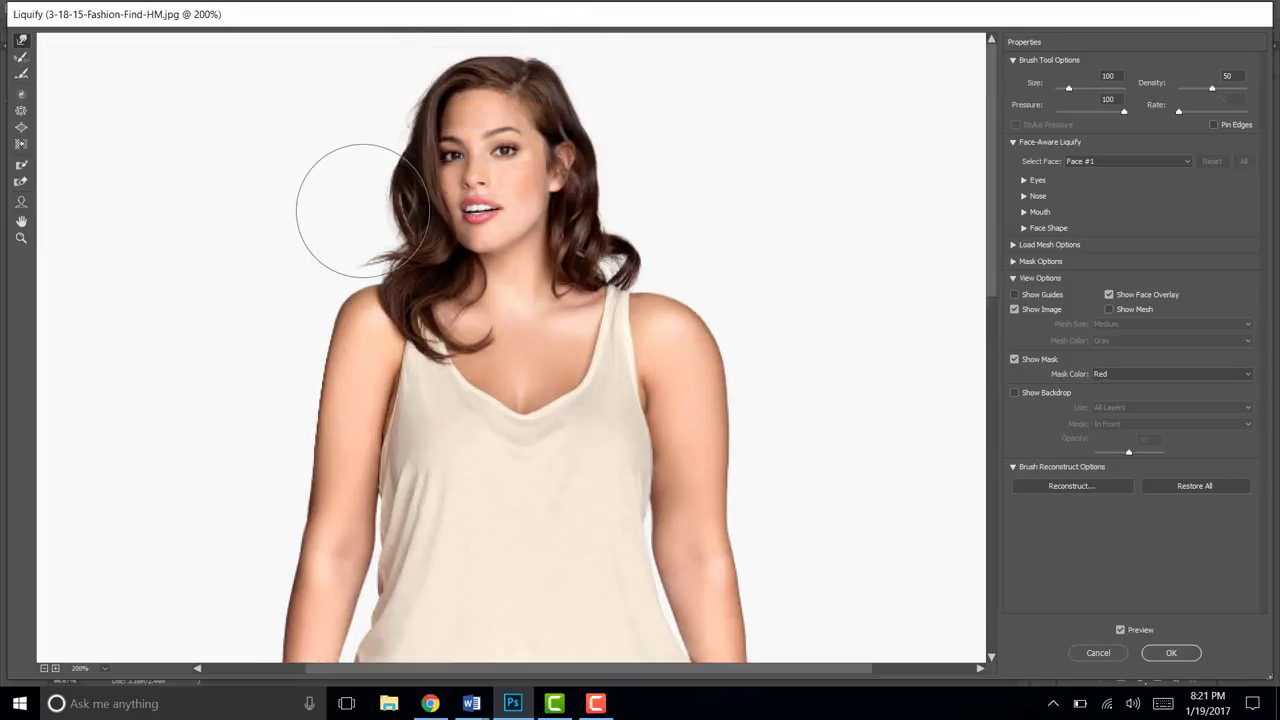
mouse_move(490, 220)
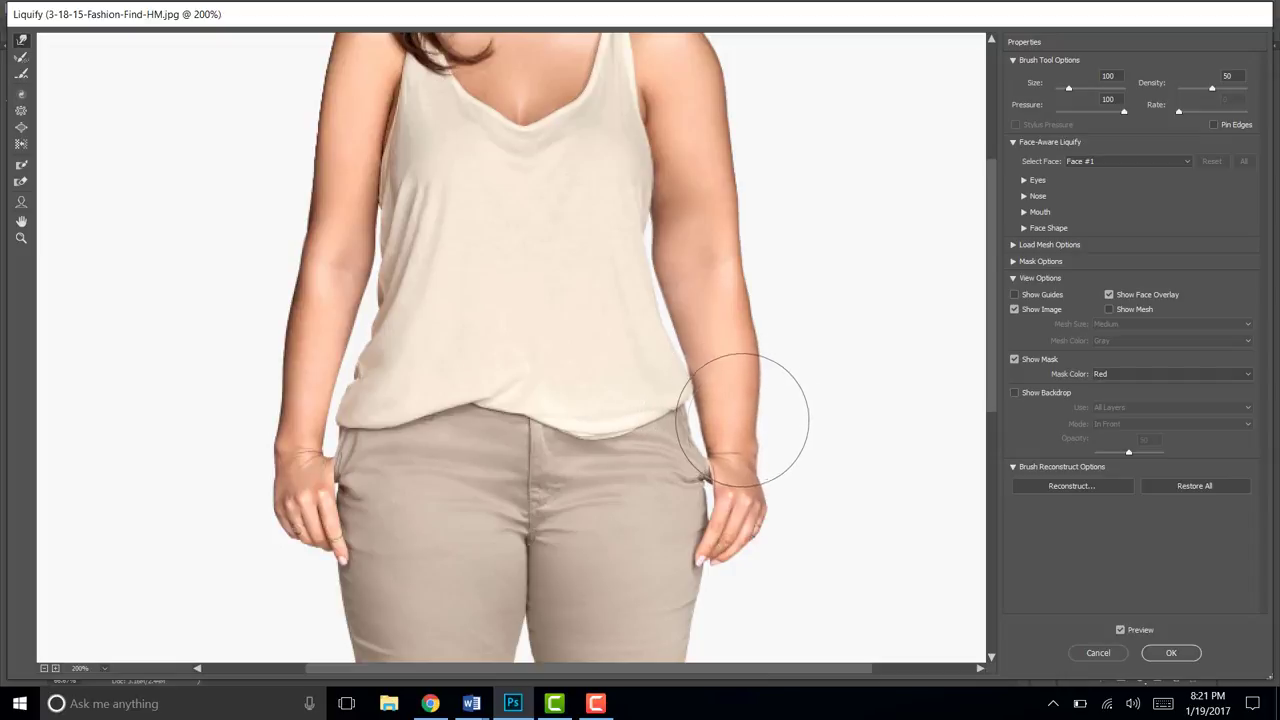
Step: Confirm the Liquify dialog with OK to apply the arm and waist reshaping
left_click(1171, 652)
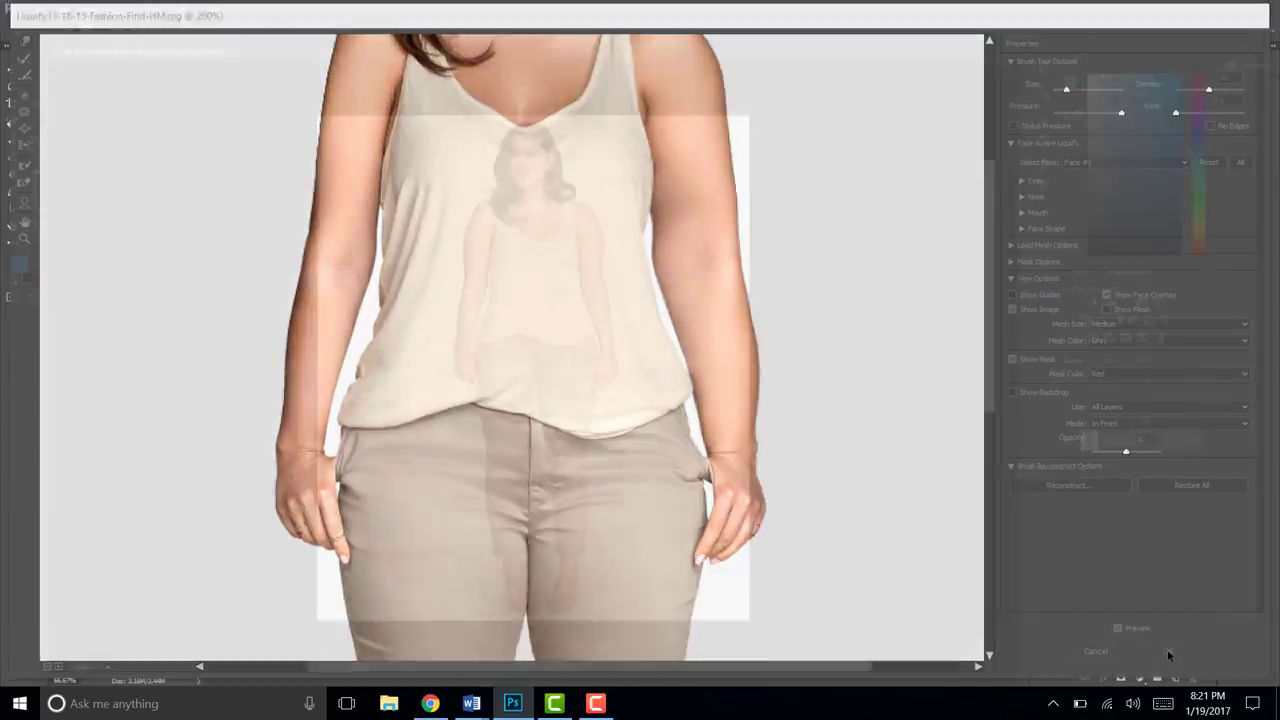